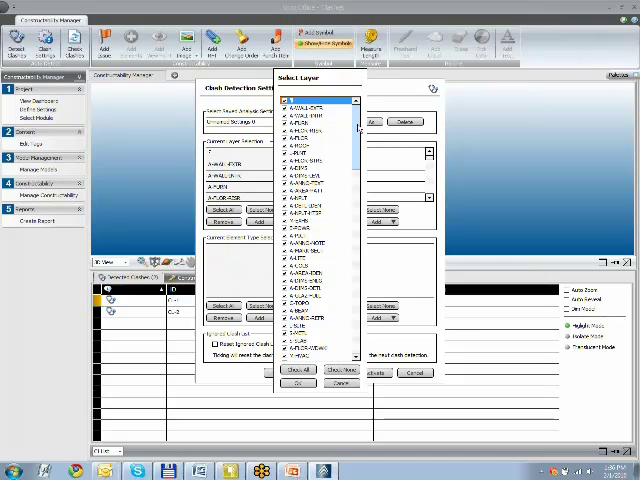
Scroll the Select Layer list to find the wall, furniture and floor layers
scroll("down", 3)
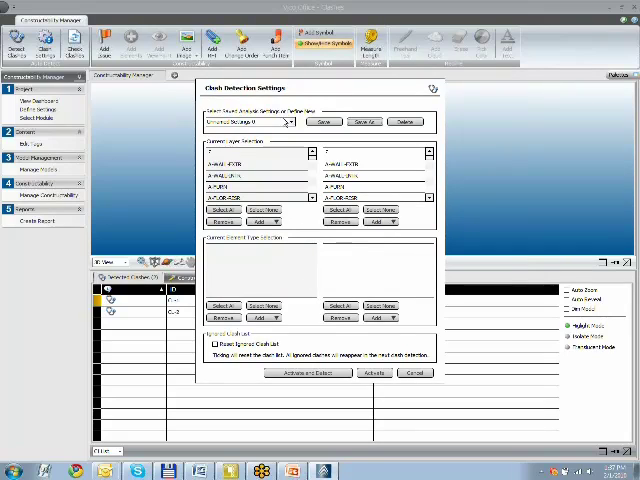
Run clash detection with the chosen layers, producing two detected clashes
left_click(289, 121)
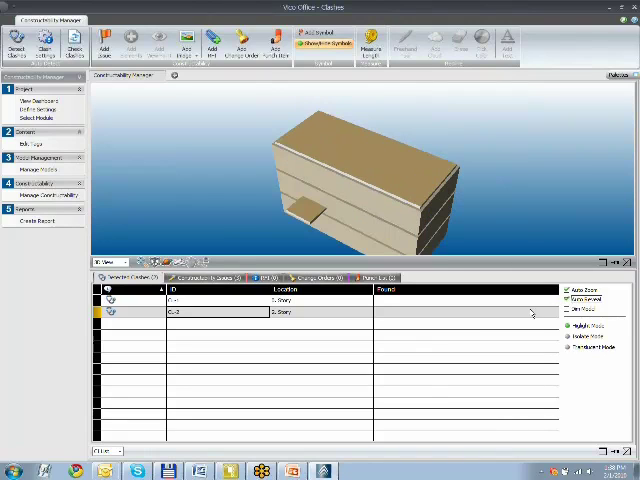
Show the first detected clash in 3D with Transparent Mode on
left_click(567, 299)
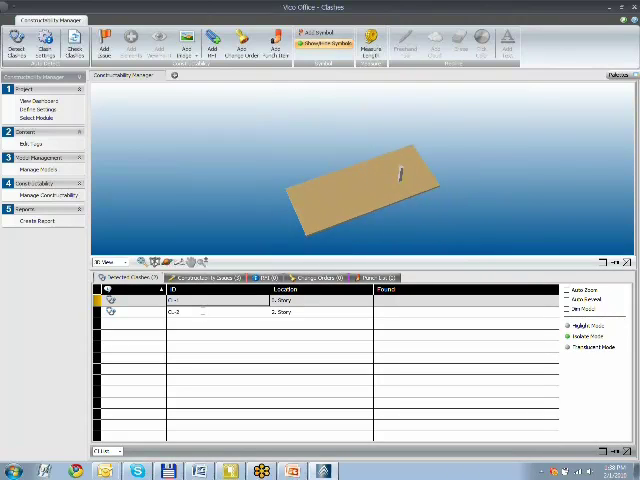
left_click(180, 300)
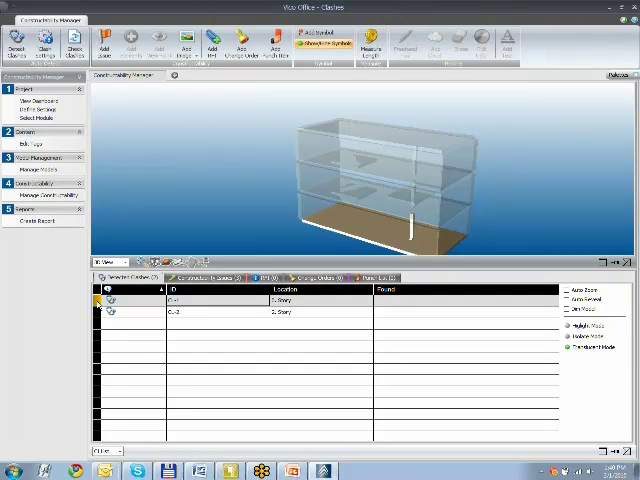
Create a constructability issue from the clash described as 'another descript'
right_click(115, 300)
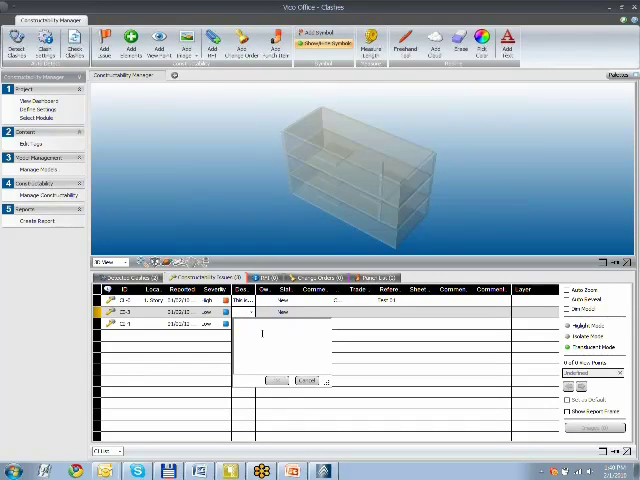
type("another descript")
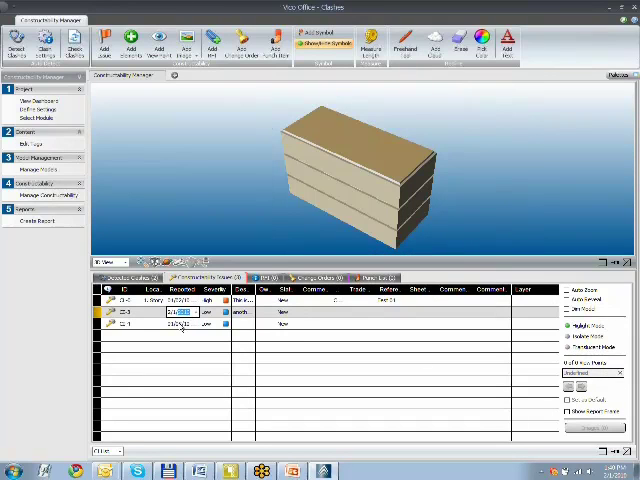
left_click(130, 325)
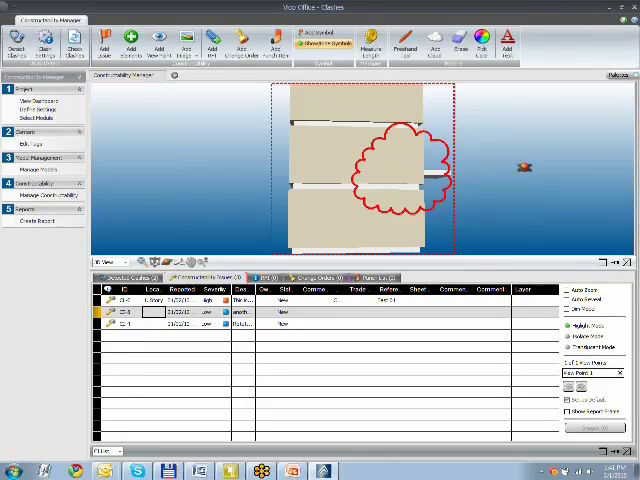
mouse_move(510, 50)
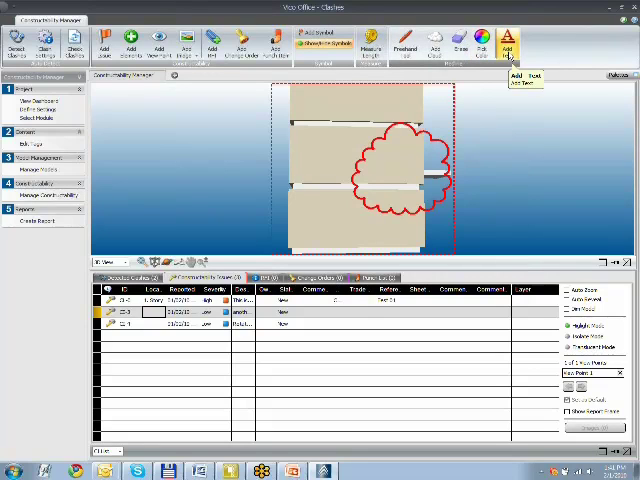
mouse_move(460, 45)
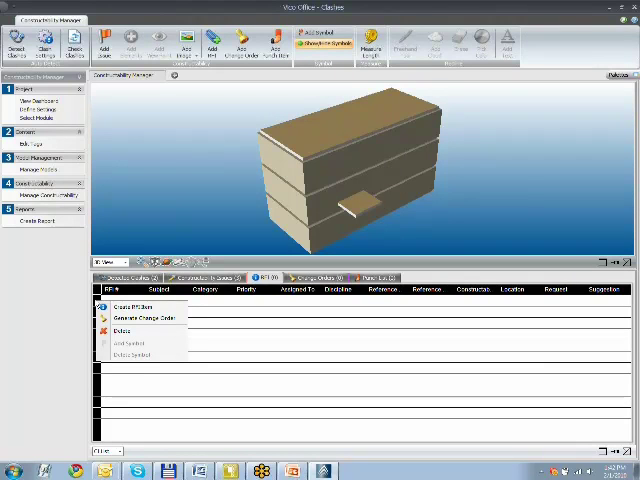
mouse_move(120, 330)
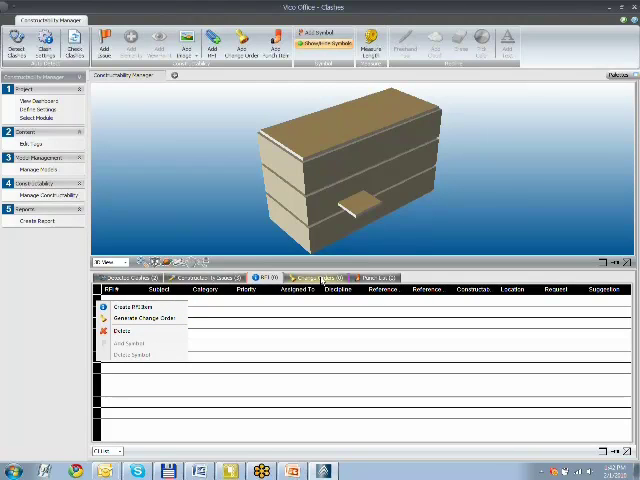
Switch to the Change Orders list
left_click(207, 277)
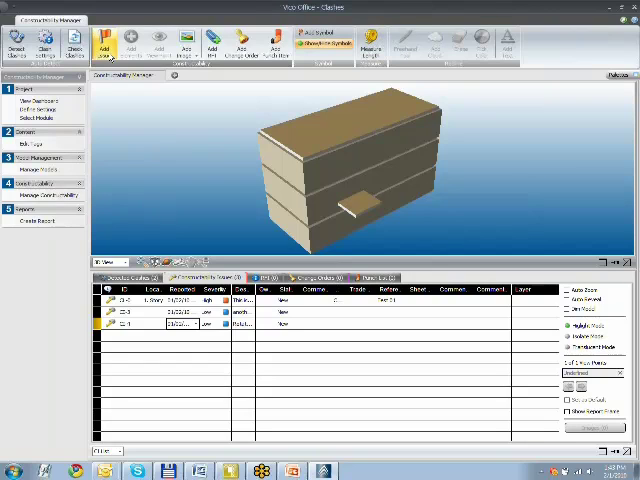
Add a fourth constructability issue and start editing its reported date
left_click(104, 45)
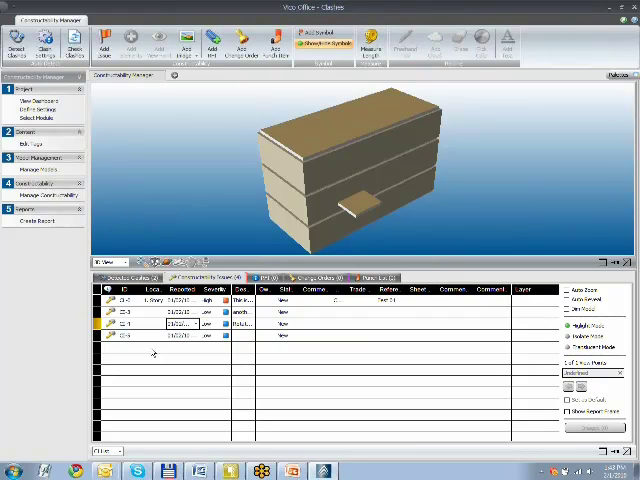
left_click(180, 337)
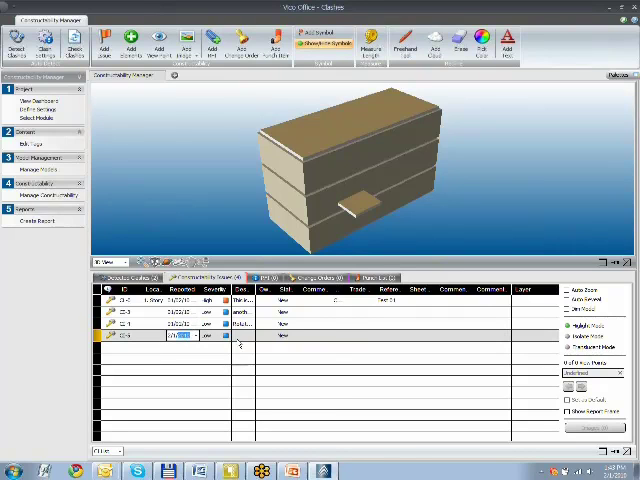